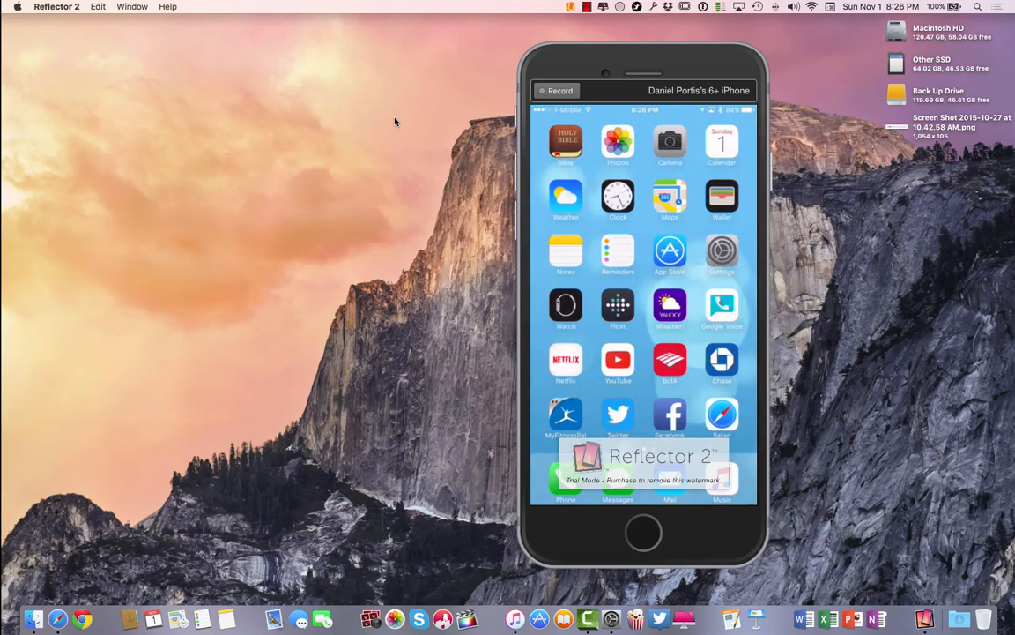
Open the Photos library on the mirrored iPhone and browse an album for the 4K video.
{"action": "left_click", "coordinate": [617, 144]}
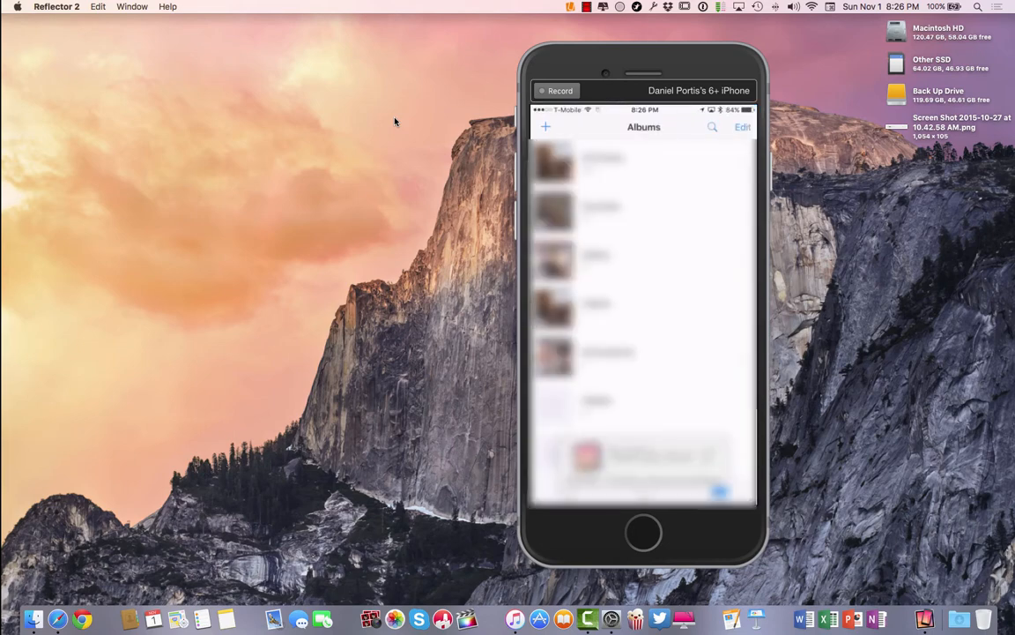
{"action": "left_click", "coordinate": [595, 163]}
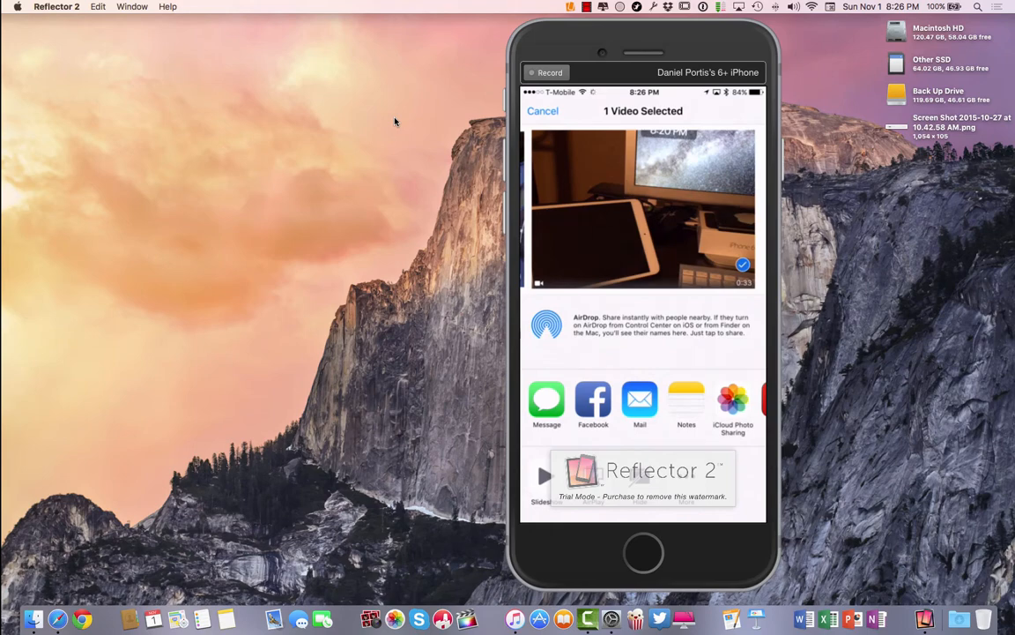
{"action": "mouse_move", "coordinate": [67, 599]}
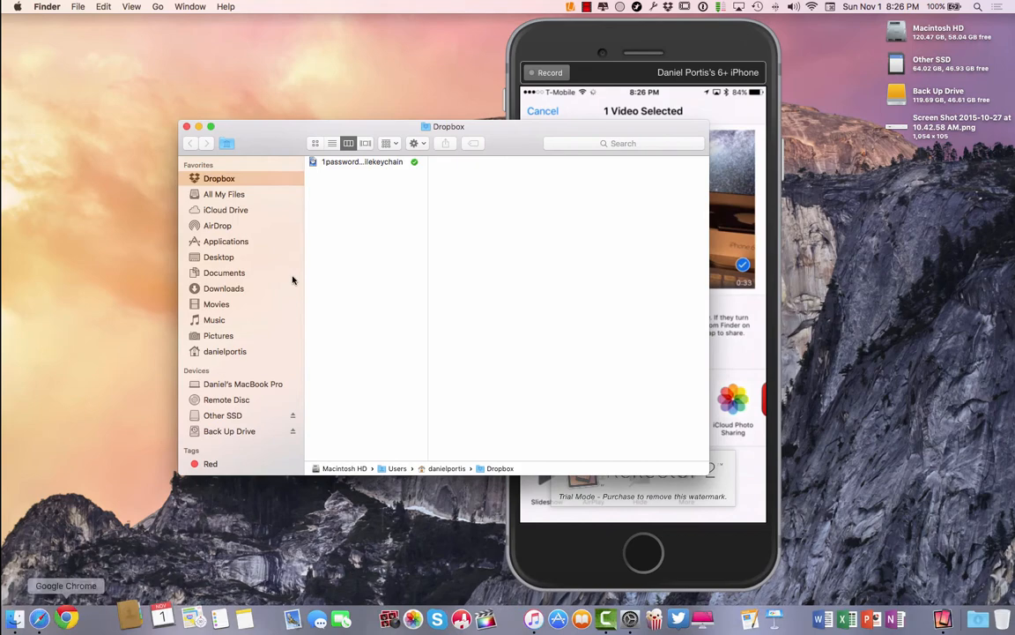
Drag the Finder window left, off the mirrored iPhone, then select AirDrop in its sidebar.
{"action": "left_click_drag", "start_coordinate": [449, 126], "coordinate": [359, 170]}
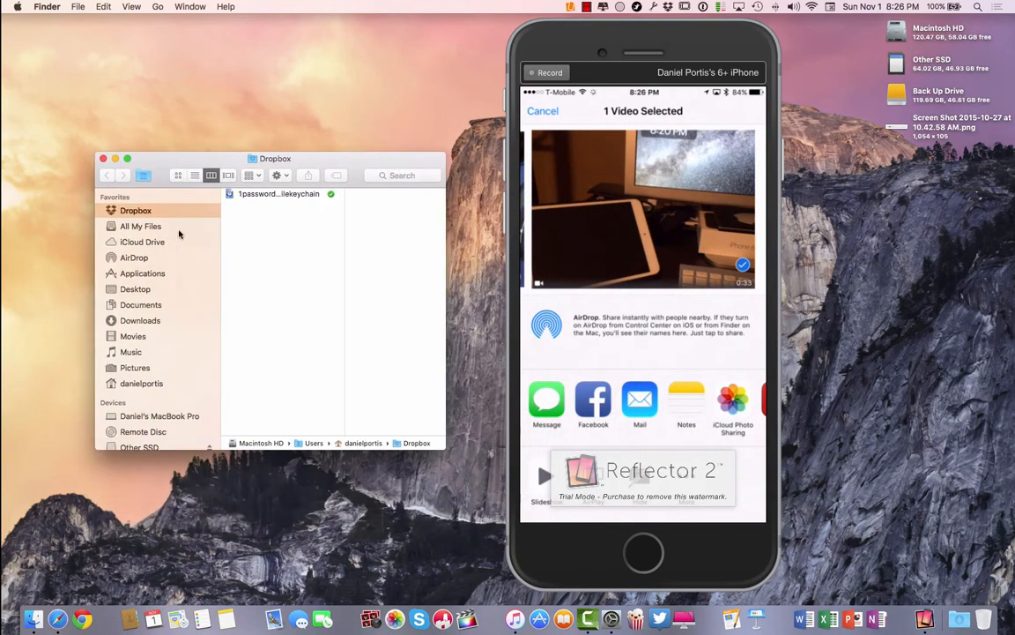
{"action": "left_click", "coordinate": [134, 257]}
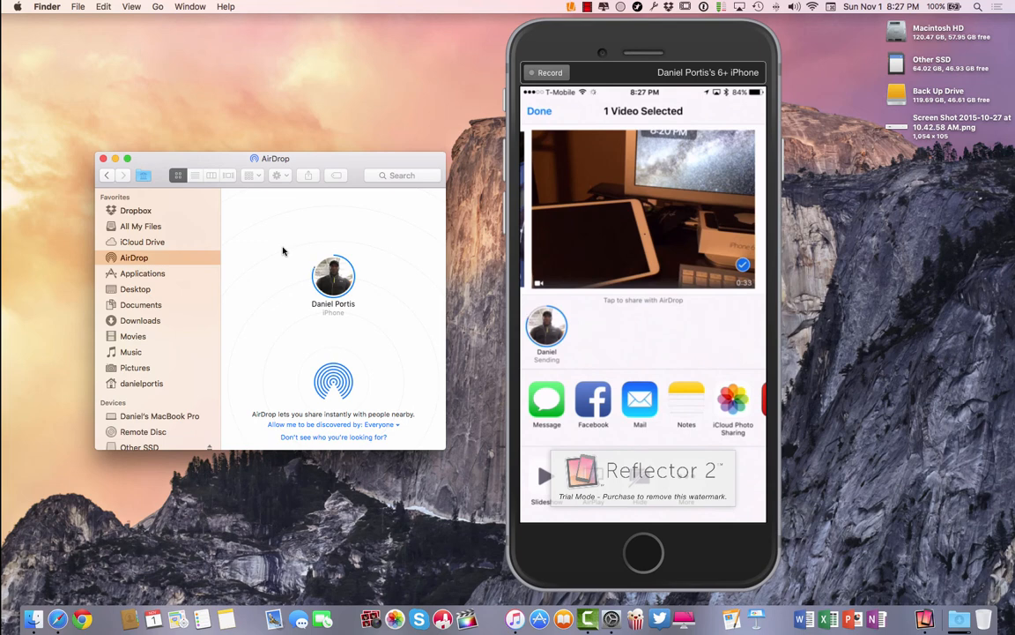
{"action": "mouse_move", "coordinate": [335, 222]}
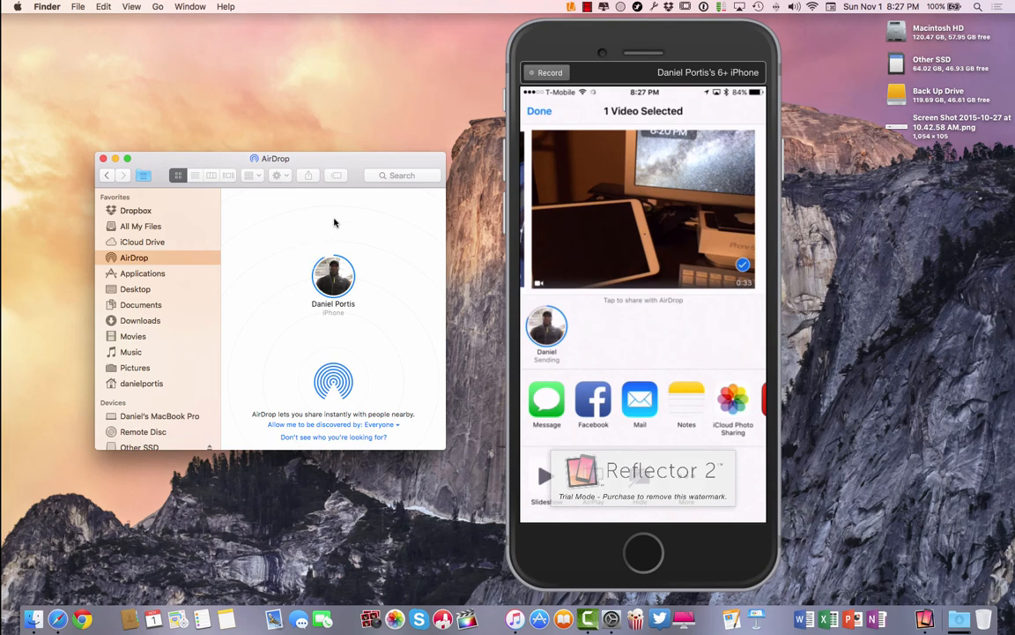